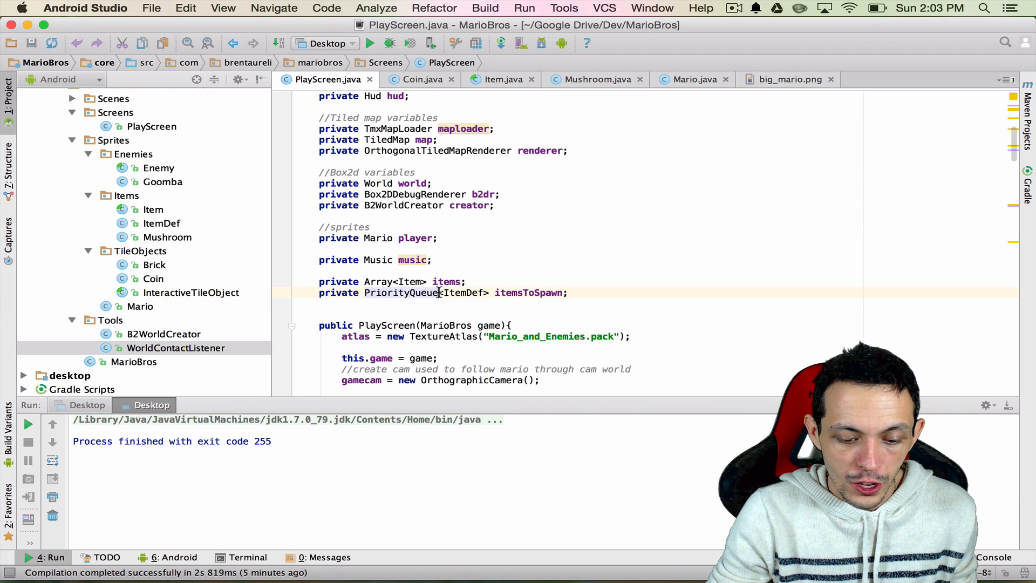
# Step: Change PlayScreen's itemsToSpawn from PriorityQueue to LinkedBlockingQueue<ItemDef> in declaration and initialization
pyautogui.doubleClick(401, 293)
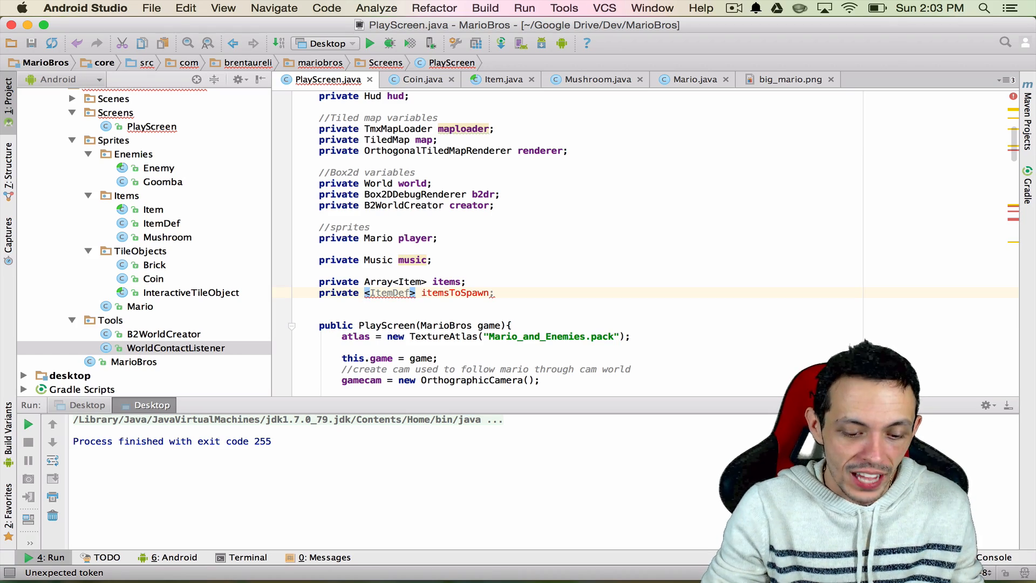
pyautogui.write('LIN')
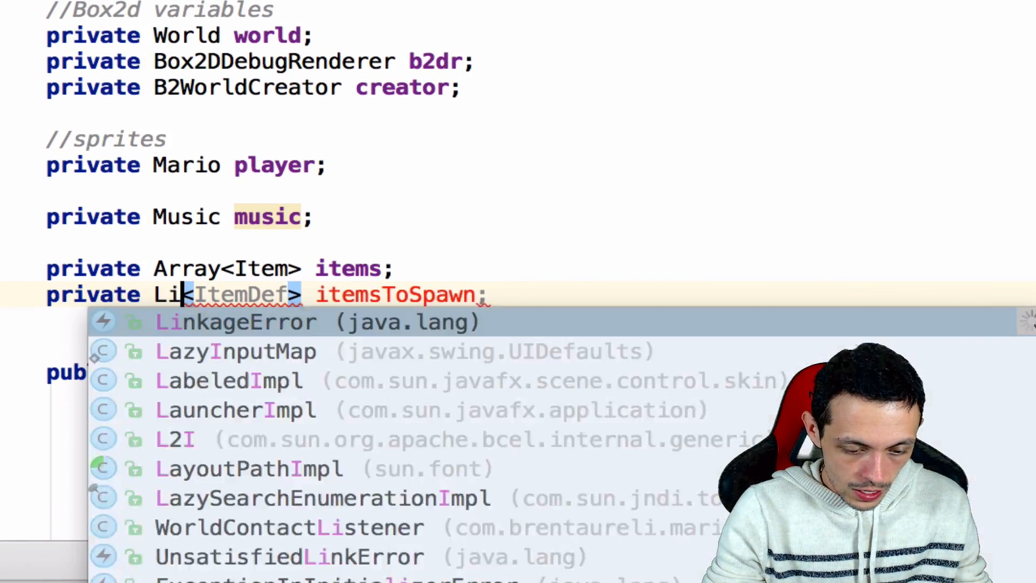
pyautogui.write('nkedBlo')
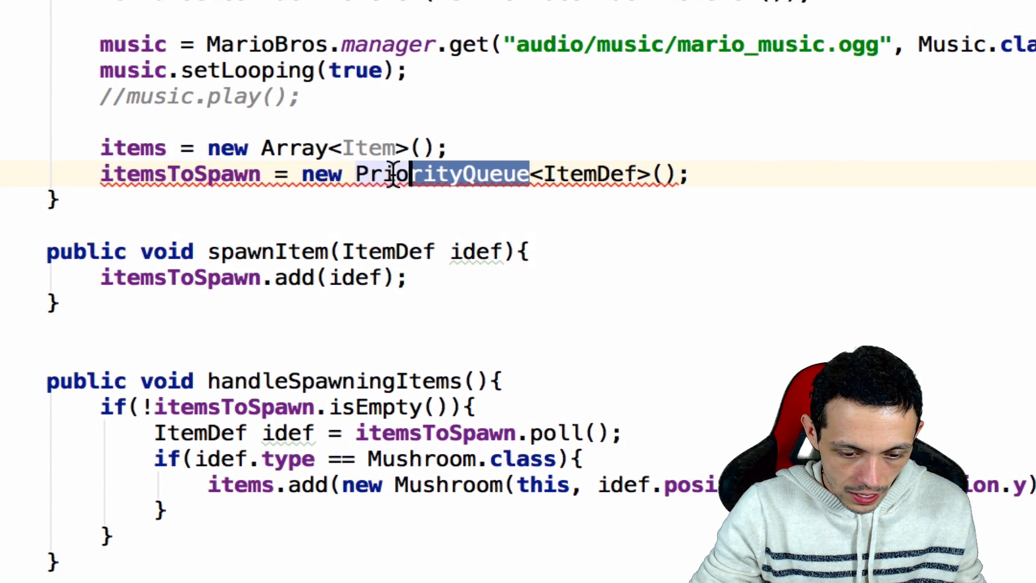
pyautogui.write('Link')
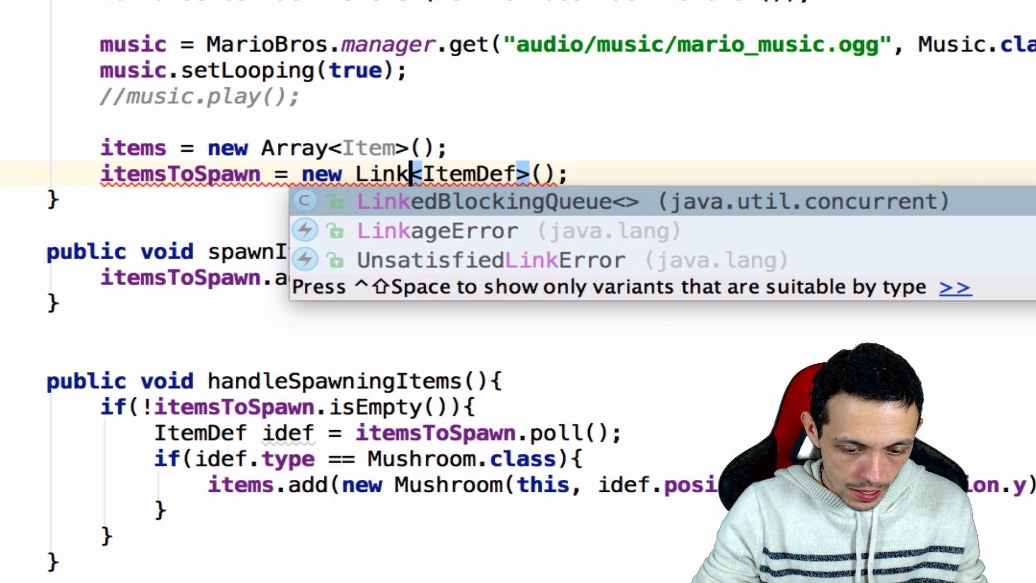
pyautogui.click(485, 201)
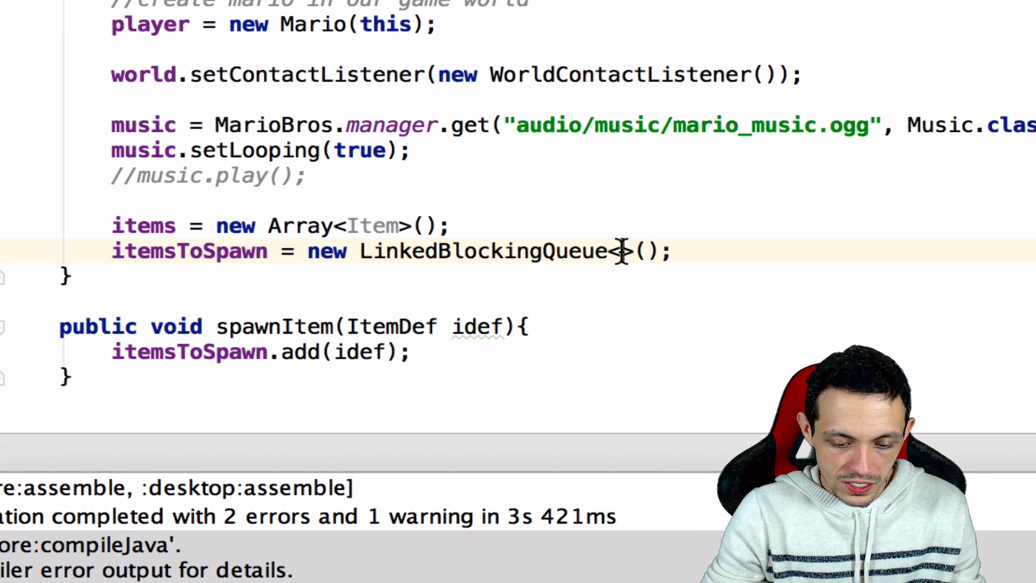
pyautogui.write('It')
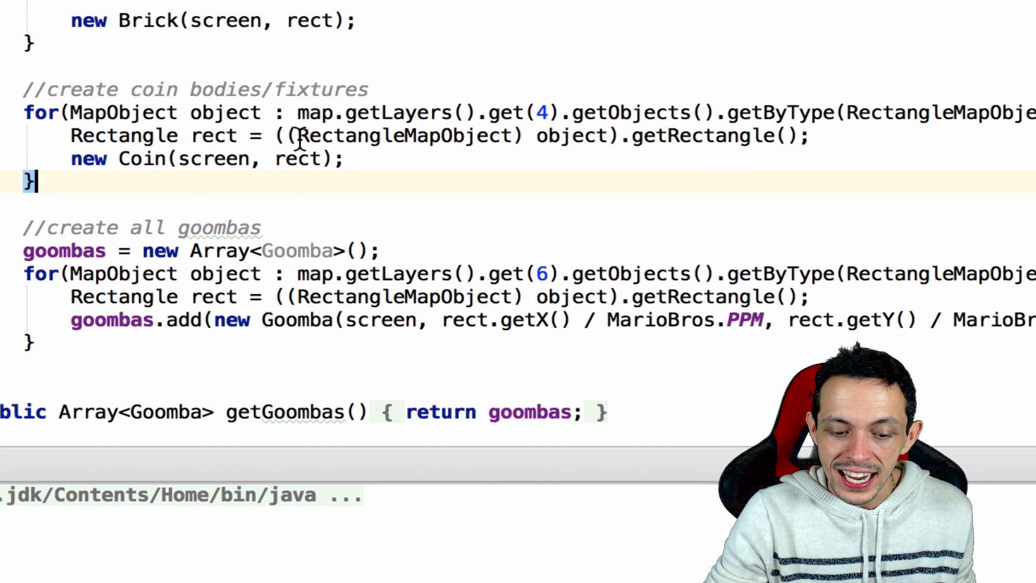
pyautogui.moveTo(320, 159)
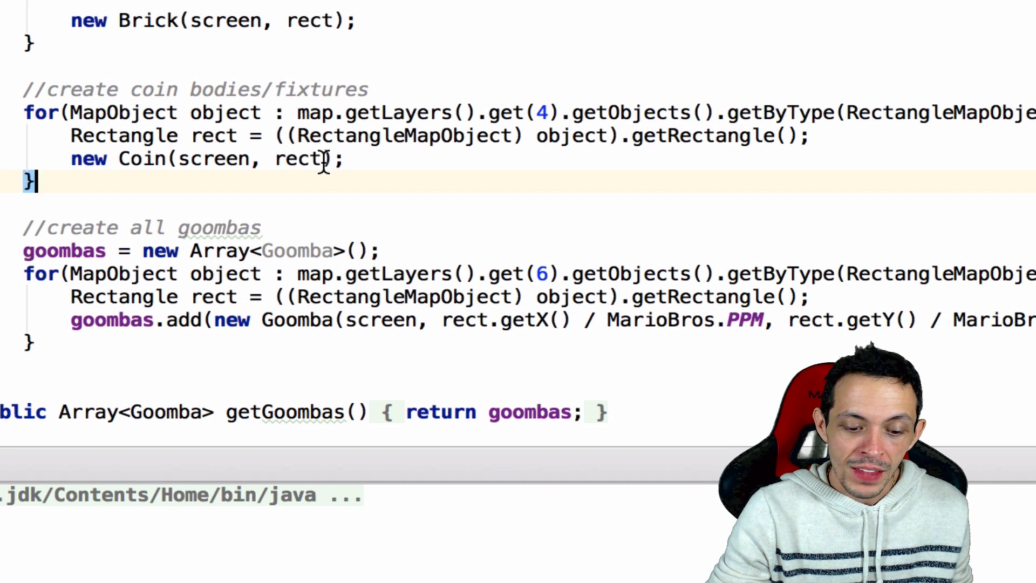
# Step: Pass the map object instead of rect to new Coin(...) in B2WorldCreator
pyautogui.doubleClick(298, 159)
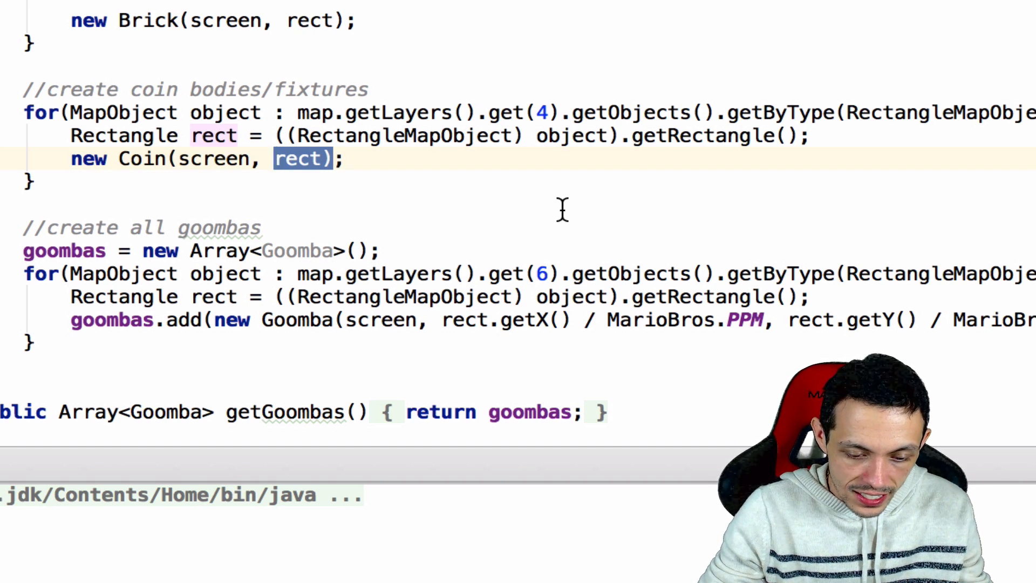
pyautogui.press('Backspace')
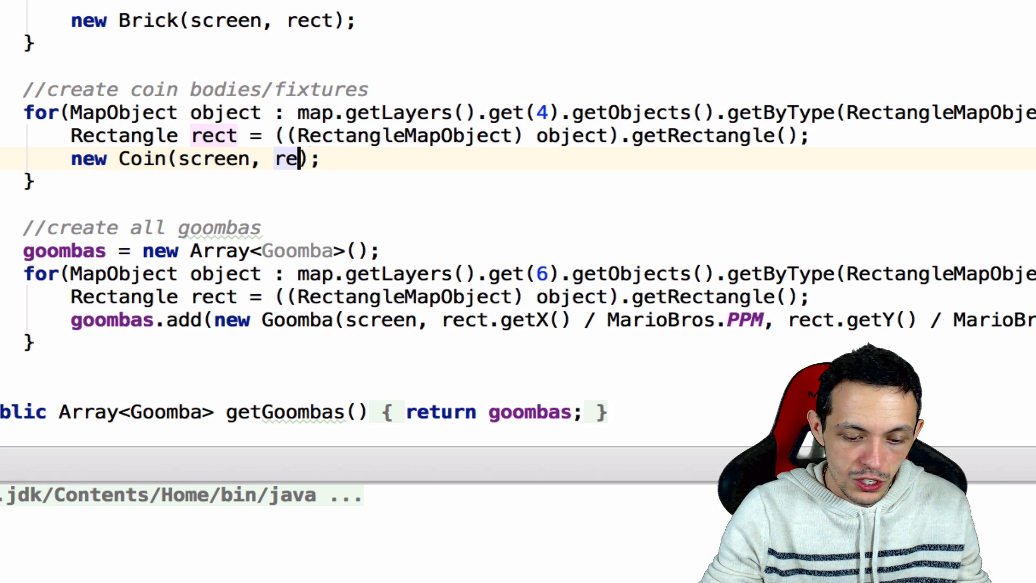
pyautogui.write('object')
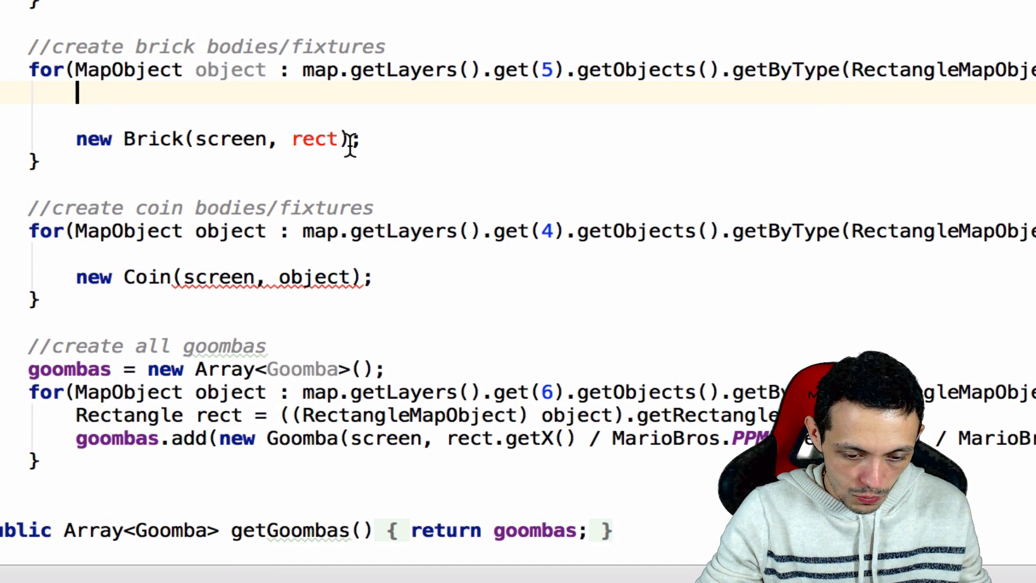
pyautogui.write('ob')
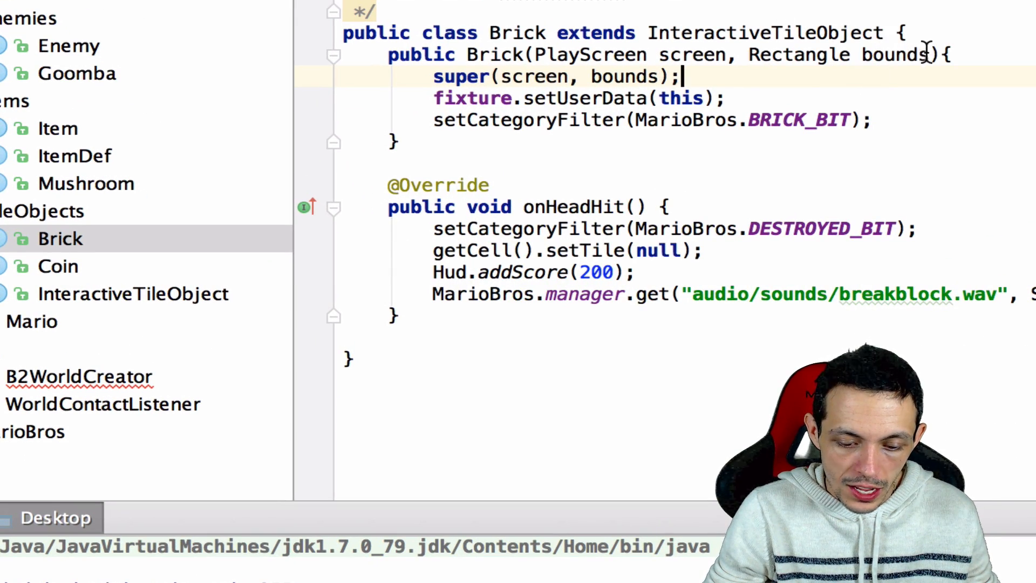
# Step: Change the Brick and Coin constructors to take MapObject object and call super(screen, object)
pyautogui.write('M')
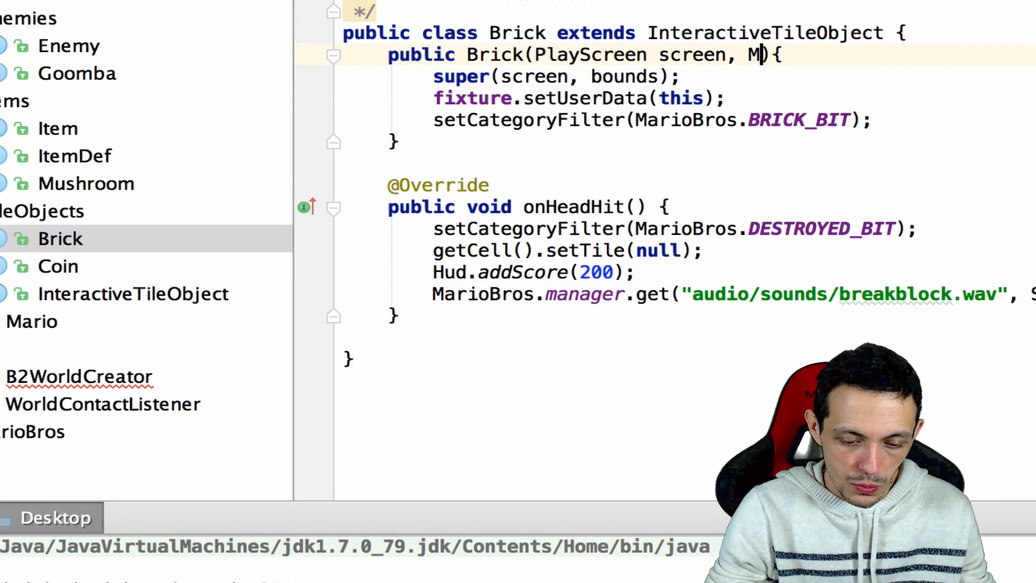
pyautogui.write('apObject')
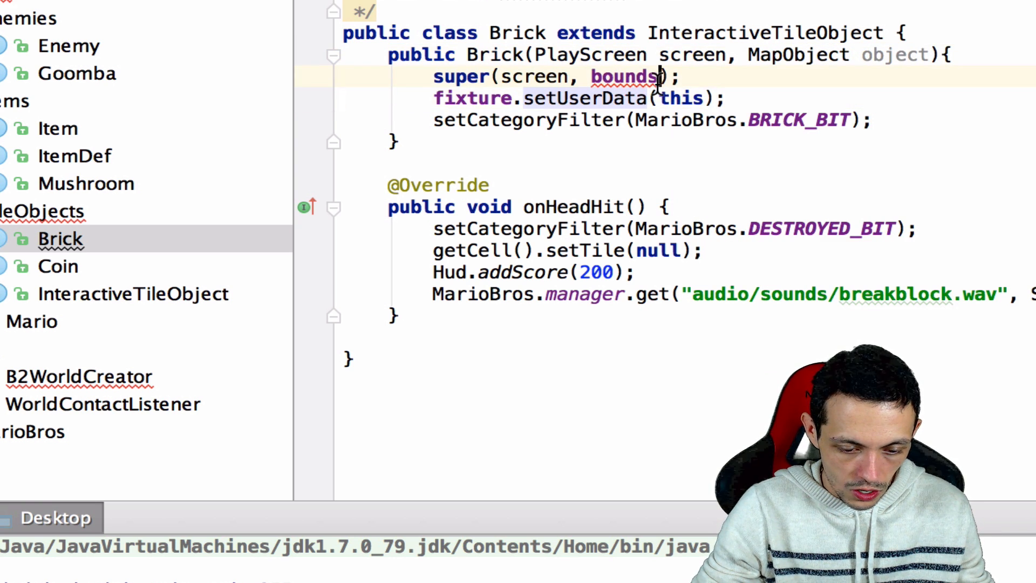
pyautogui.write('object')
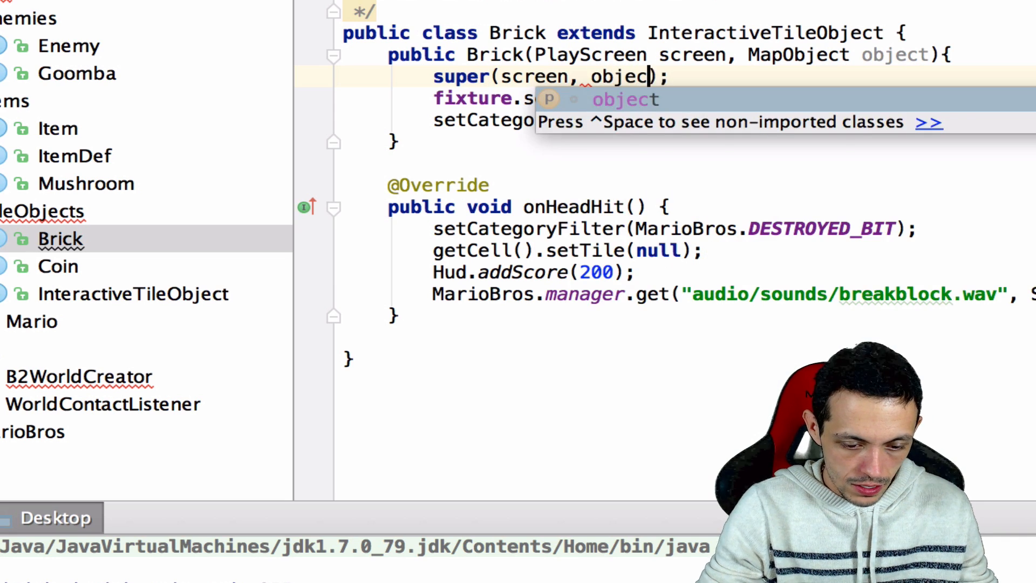
pyautogui.click(58, 266)
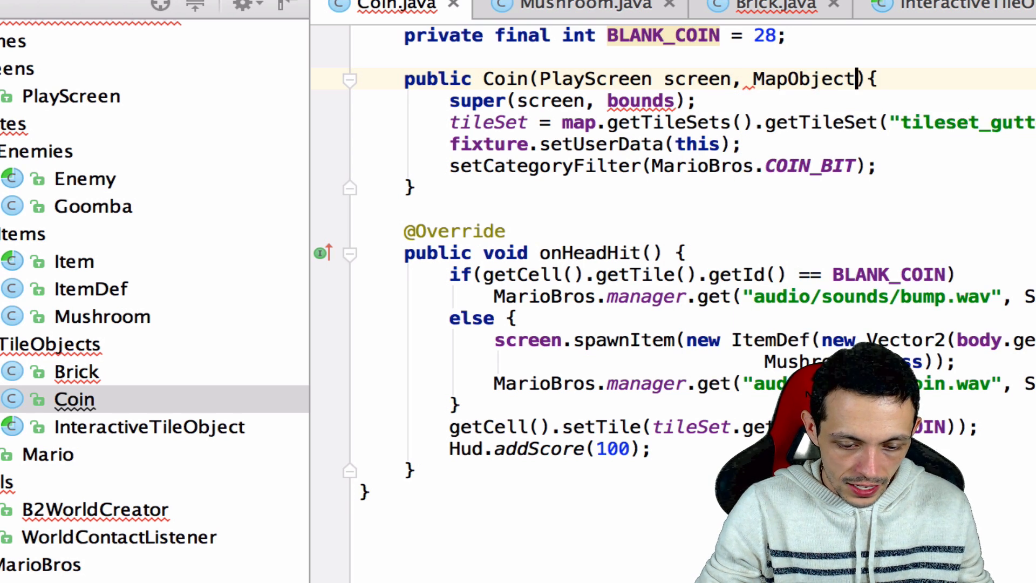
pyautogui.write('object')
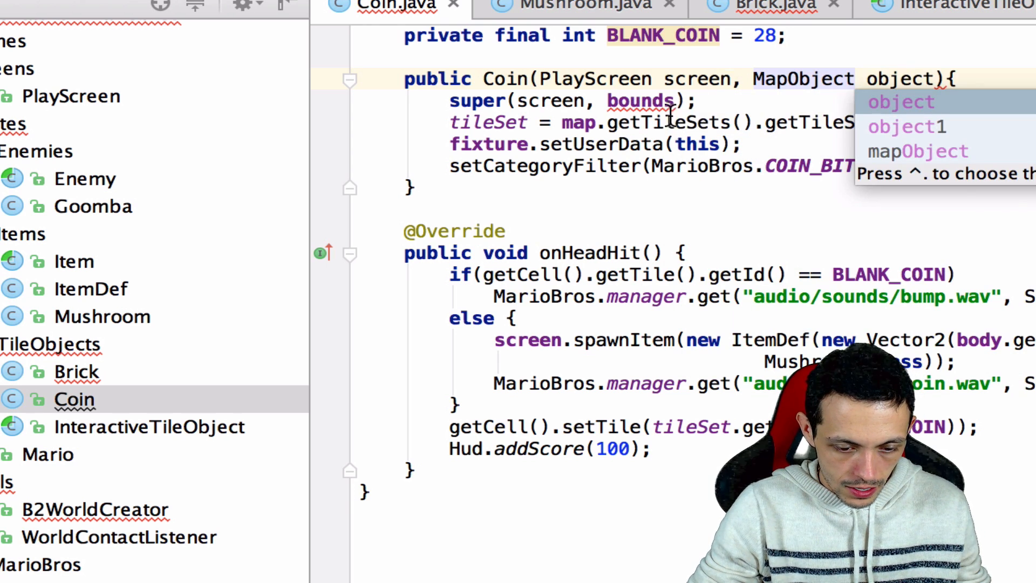
pyautogui.write('o')
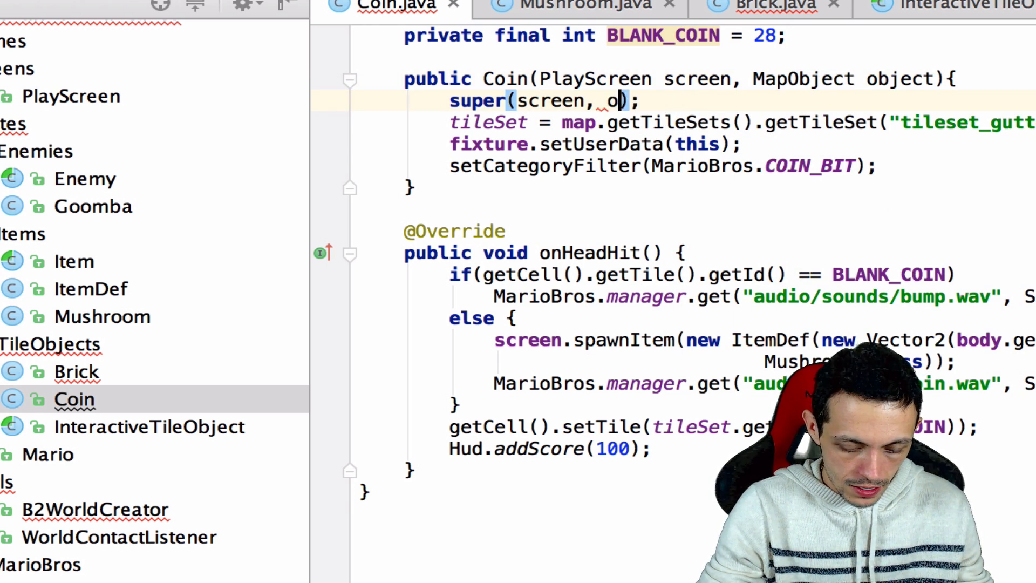
pyautogui.write('bject')
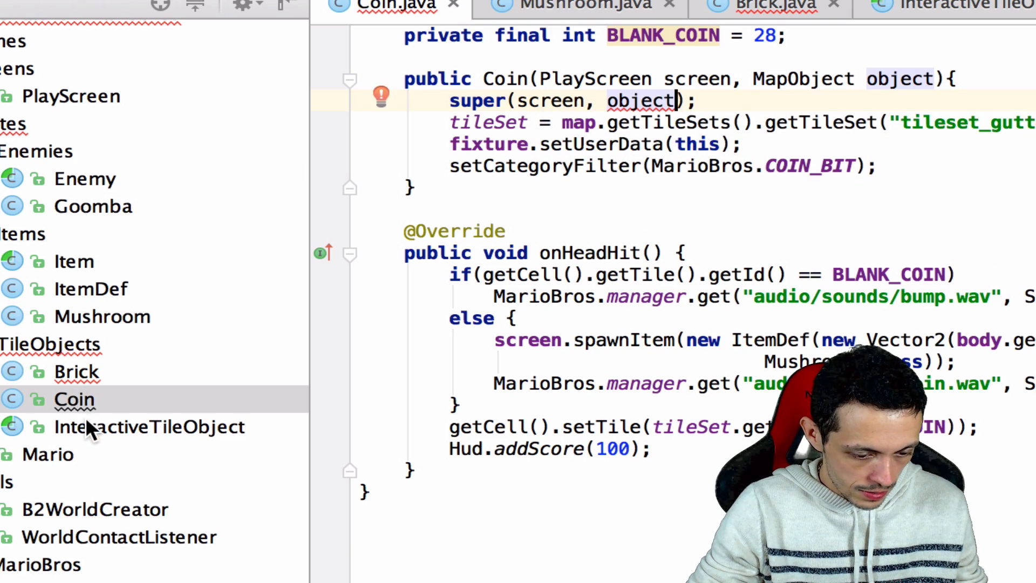
pyautogui.click(148, 427)
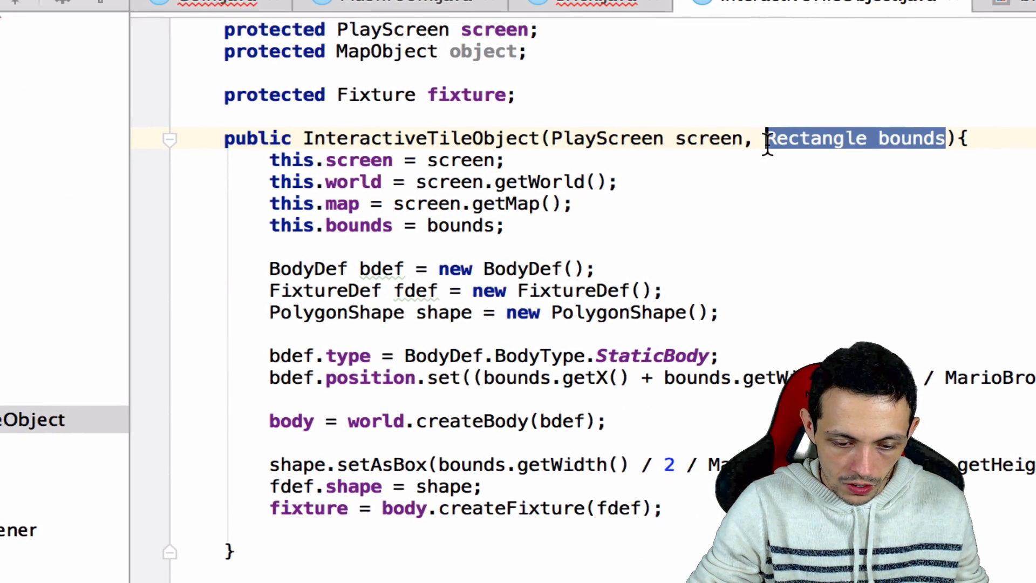
# Step: Add a MapObject object parameter and field to InteractiveTileObject, assigning this.object = object
pyautogui.write('MapObj')
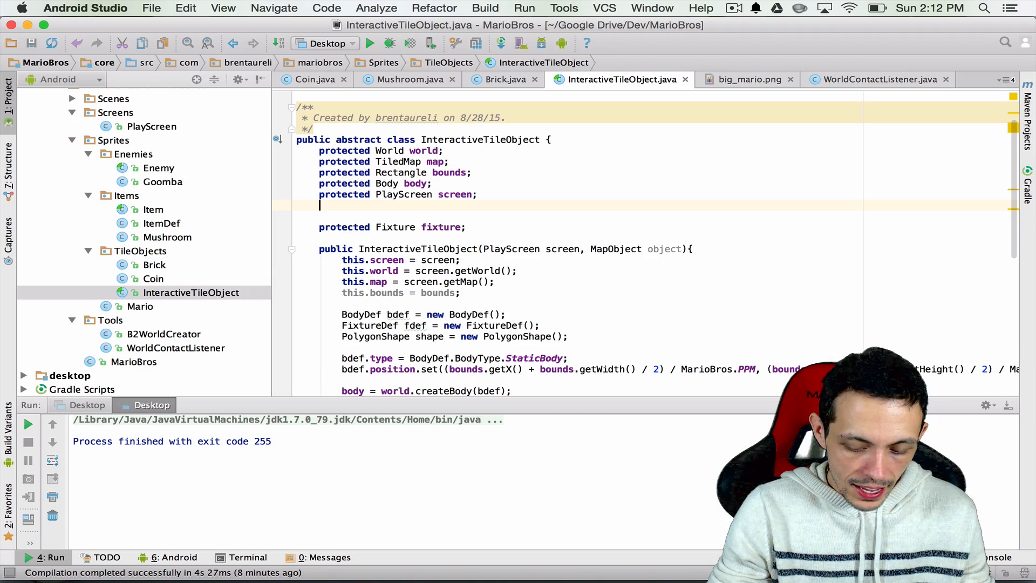
pyautogui.write('Ma')
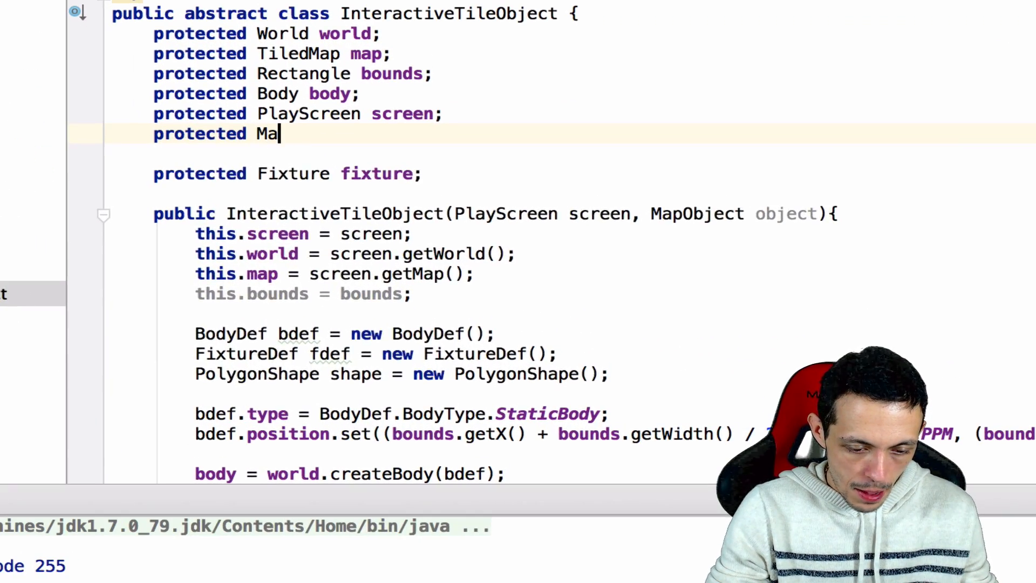
pyautogui.write('pObject')
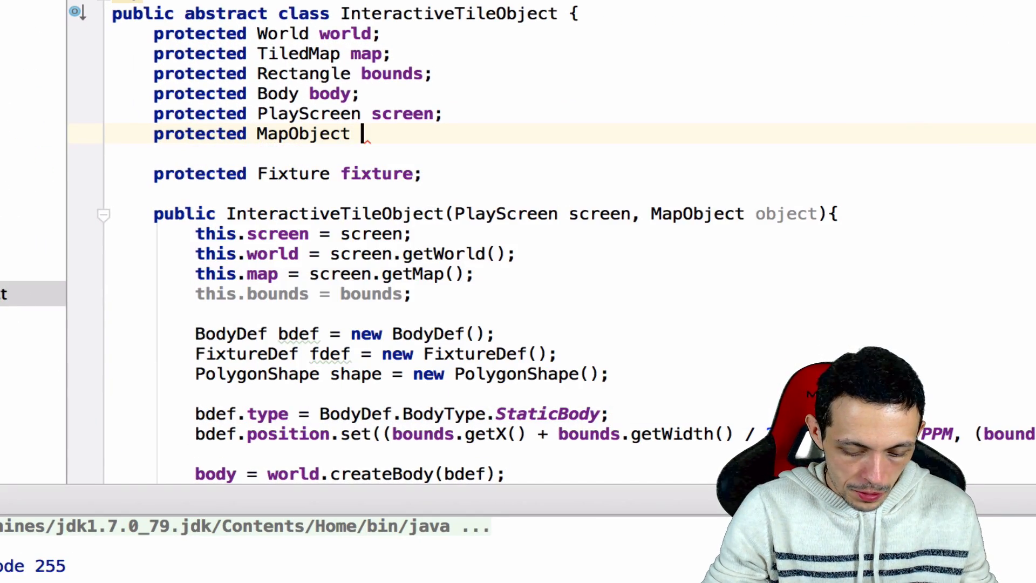
pyautogui.write('object;')
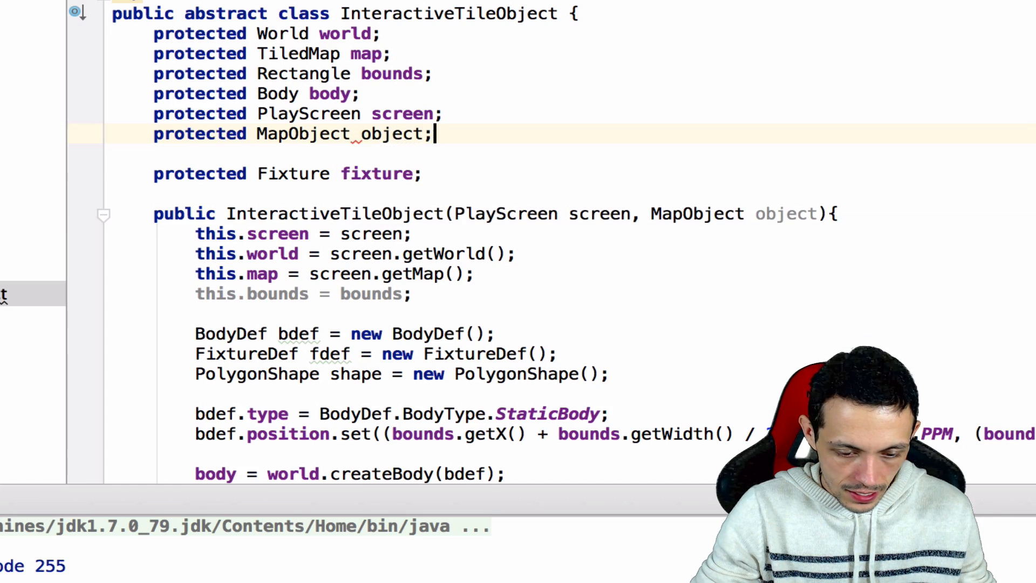
pyautogui.write('t')
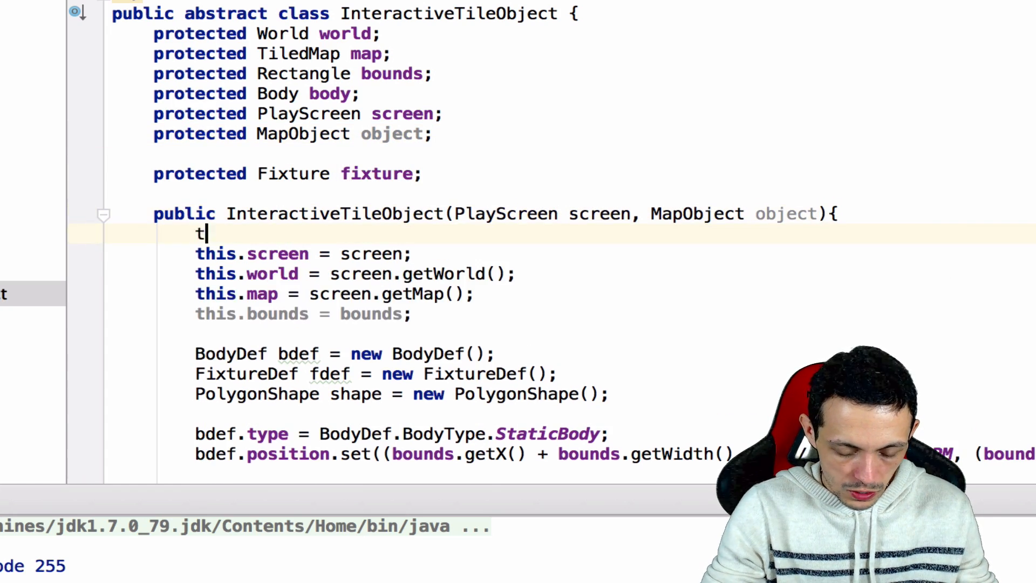
pyautogui.write('his.object =')
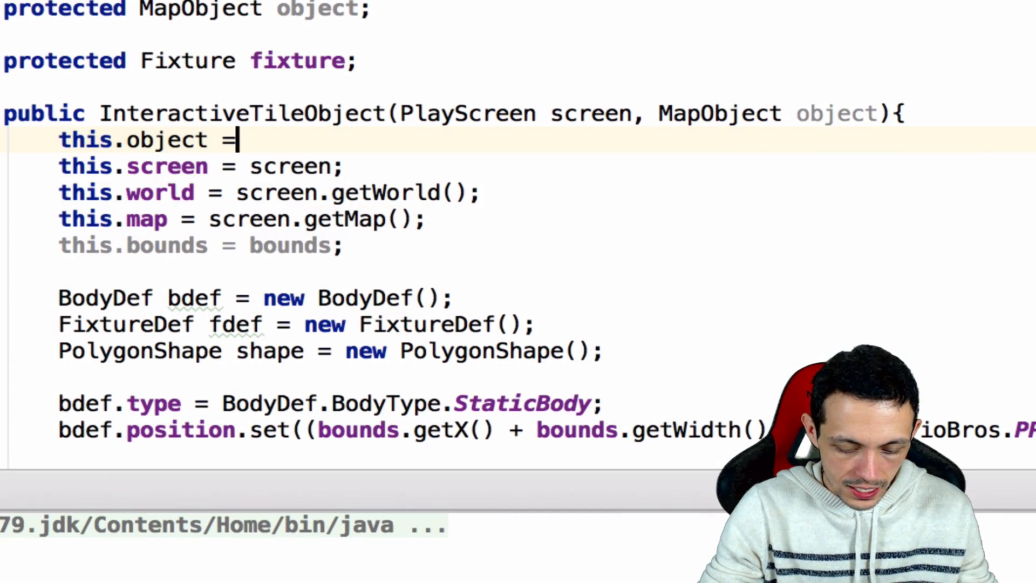
pyautogui.write('object;')
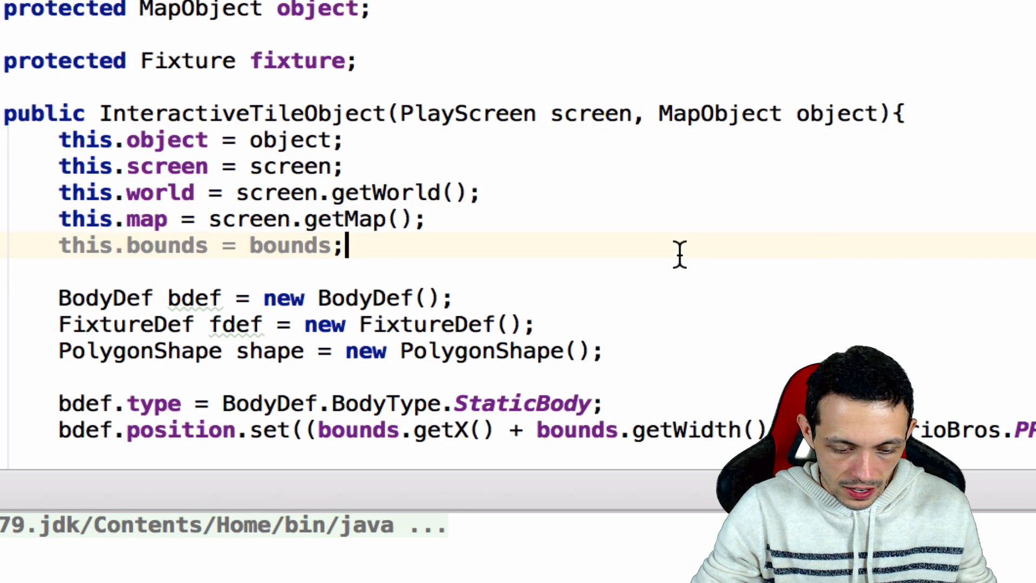
# Step: Replace bounds with ((RectangleMapObject) object).getRectangle() in the constructor
pyautogui.press('Backspace')
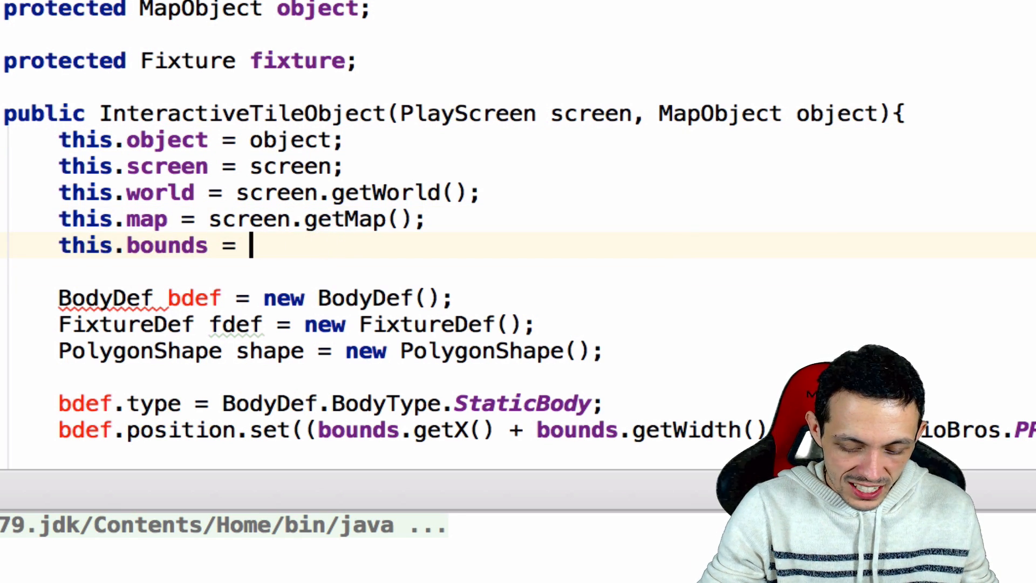
pyautogui.write('((RectangleMapObject)')
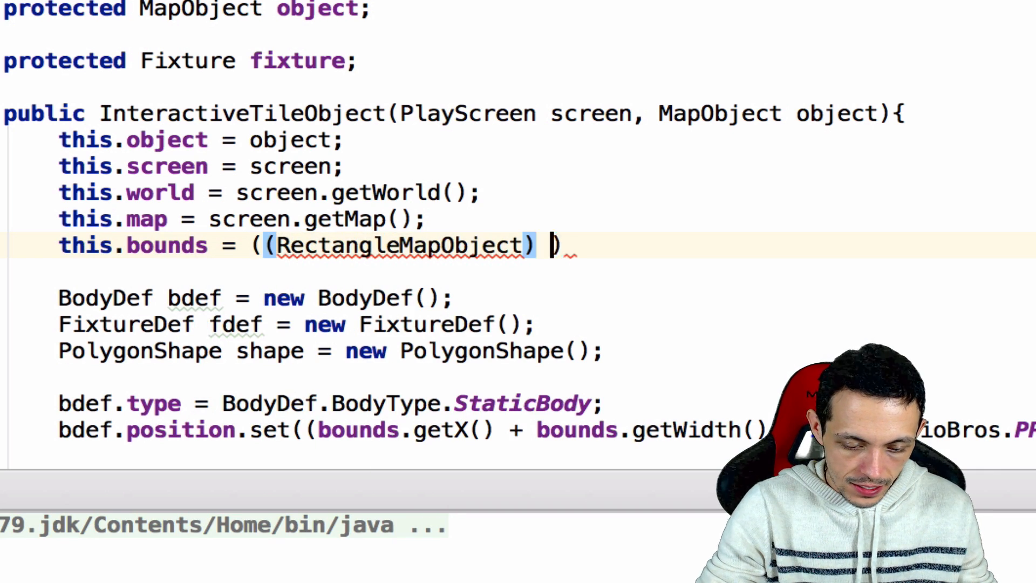
pyautogui.write('object')
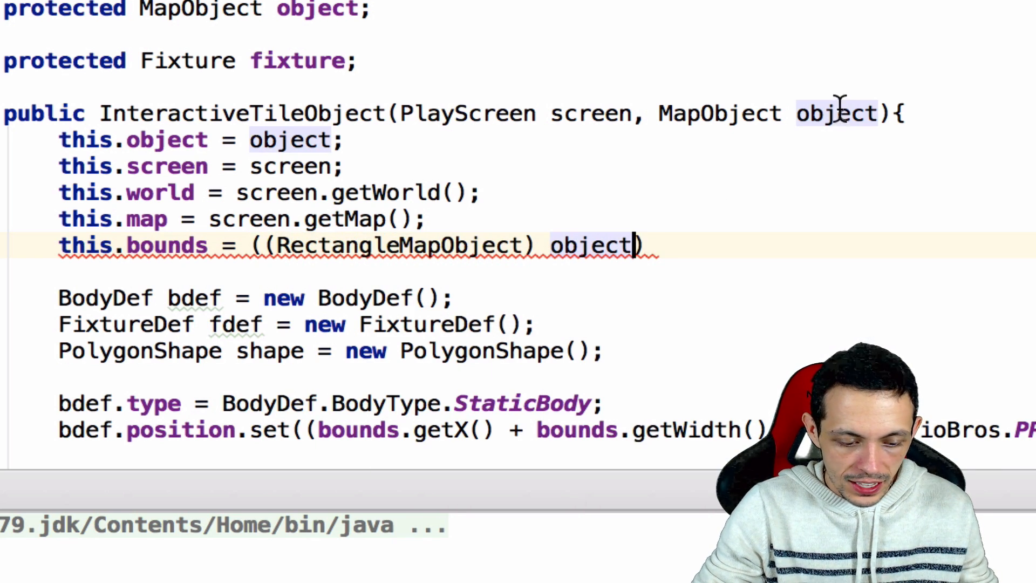
pyautogui.write('.')
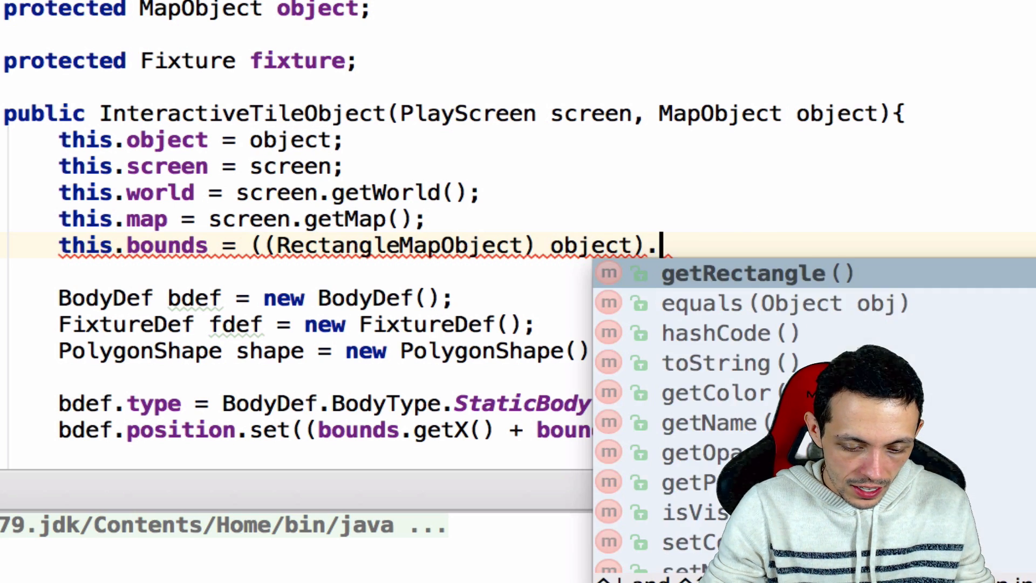
pyautogui.click(756, 273)
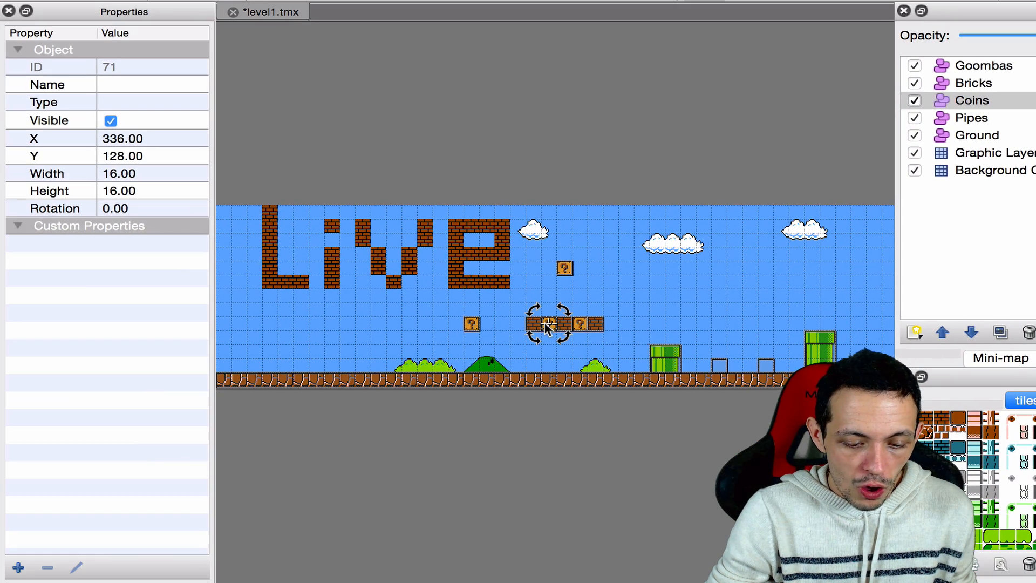
# Step: Add a custom property 'mushroom' to the lone ? block on the Coins layer
pyautogui.click(471, 325)
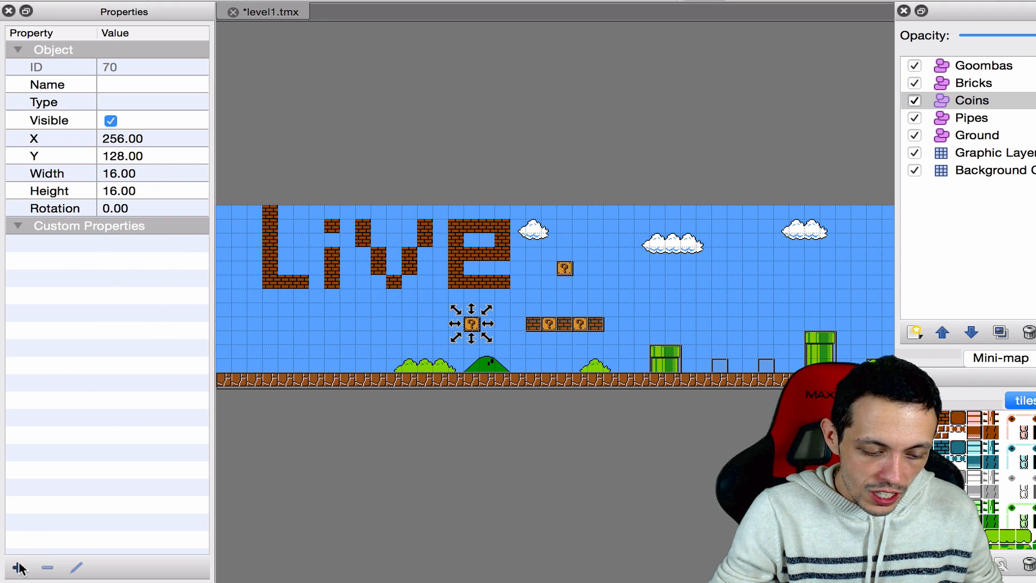
pyautogui.click(18, 568)
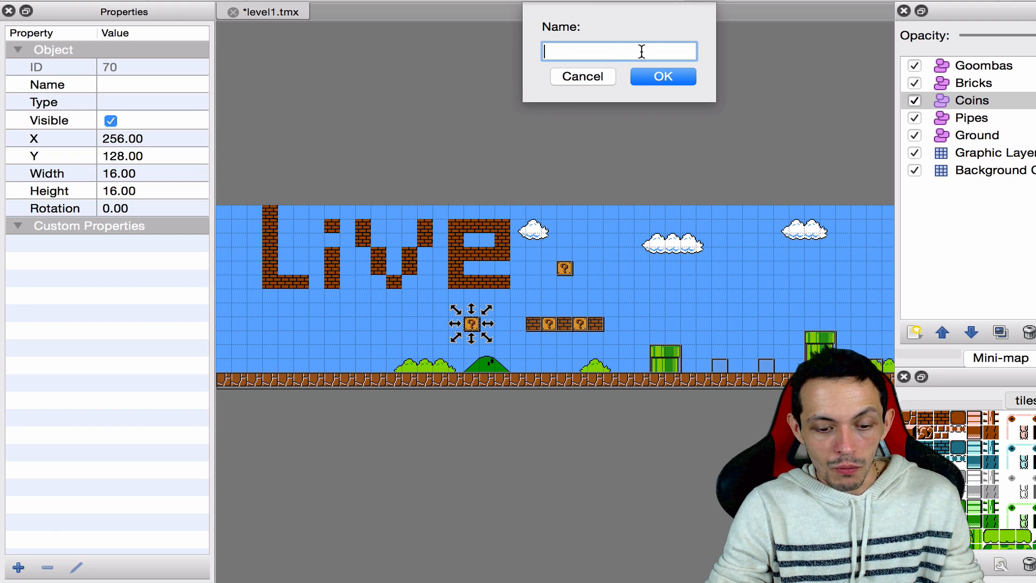
pyautogui.write('mushroo')
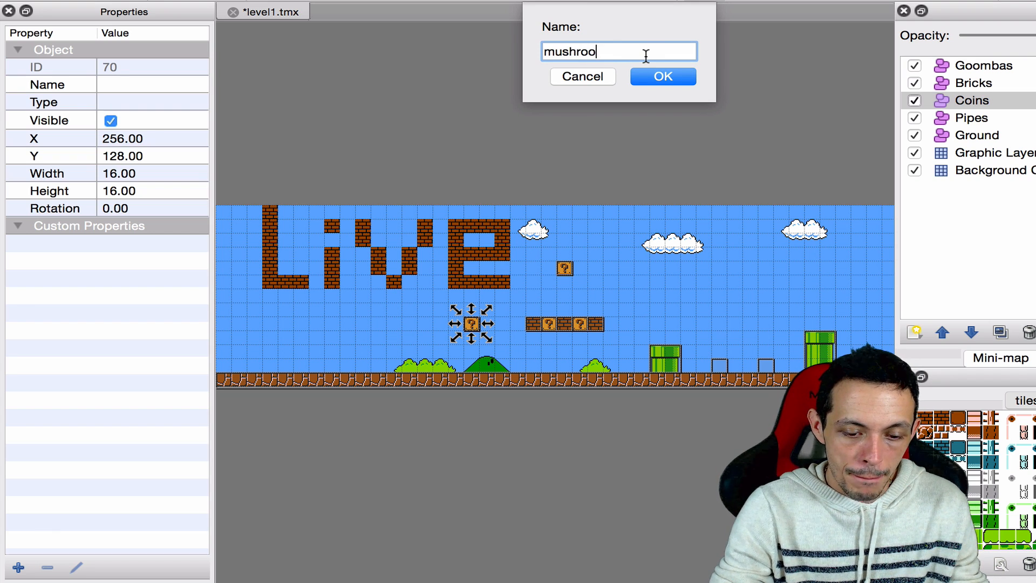
pyautogui.click(662, 76)
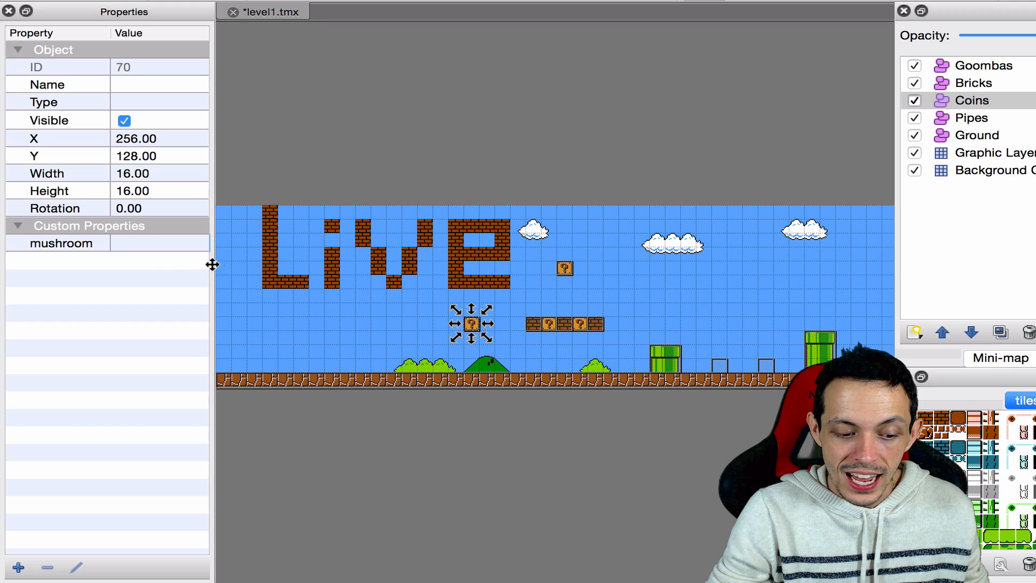
pyautogui.moveTo(112, 347)
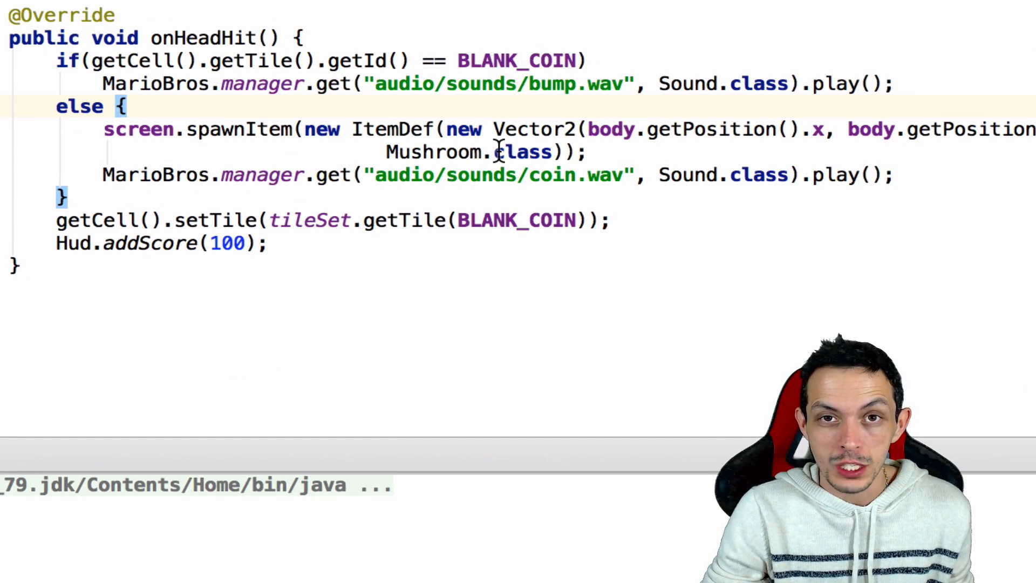
# Step: Wrap the spawnItem call in if (object.getProperties().containsKey("mushroom")) { in onHeadHit
pyautogui.click(129, 106)
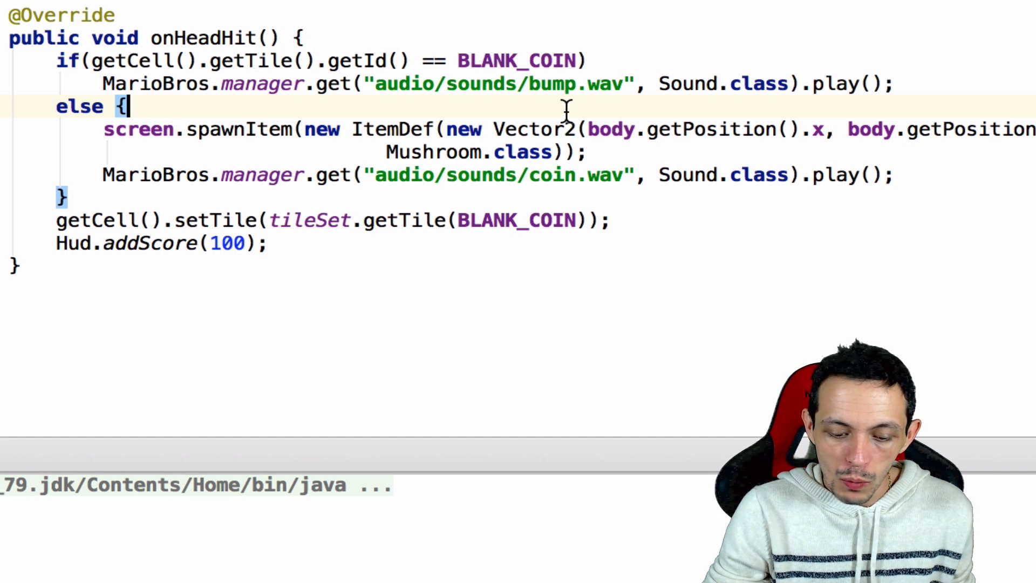
pyautogui.write('if(')
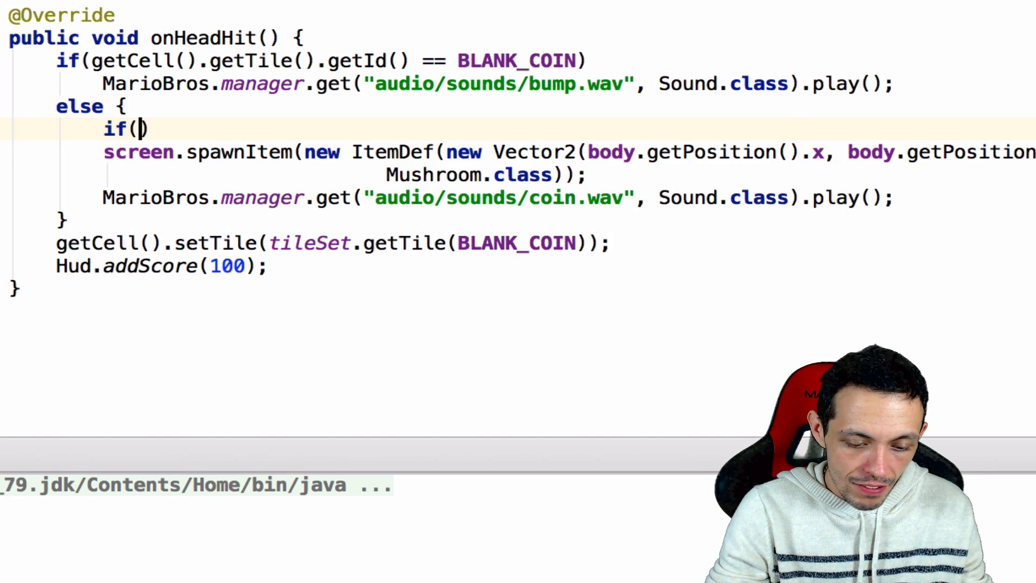
pyautogui.write('object.getProperties(')
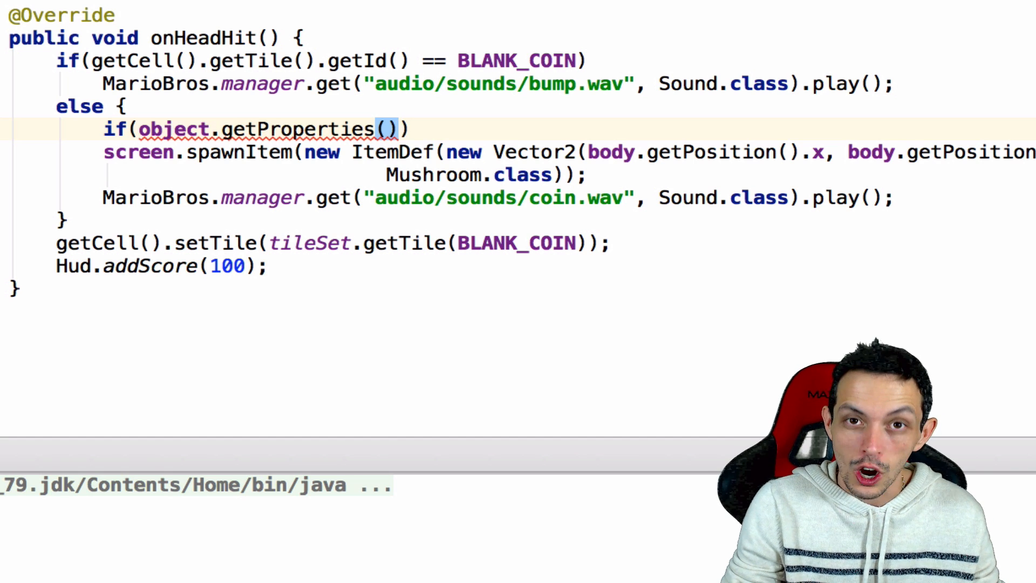
pyautogui.write('.')
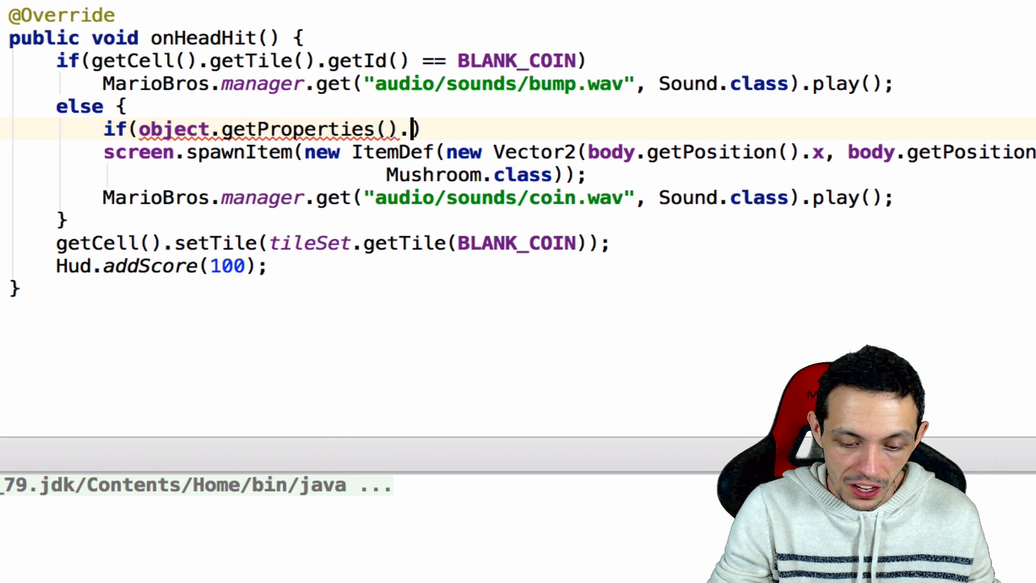
pyautogui.write('containsKey()')
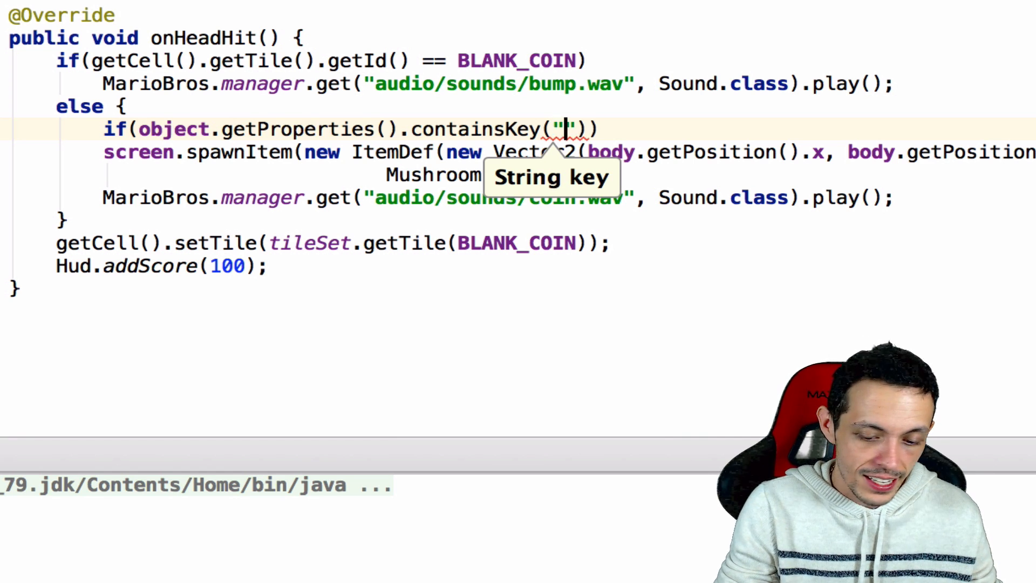
pyautogui.write('mushroo')
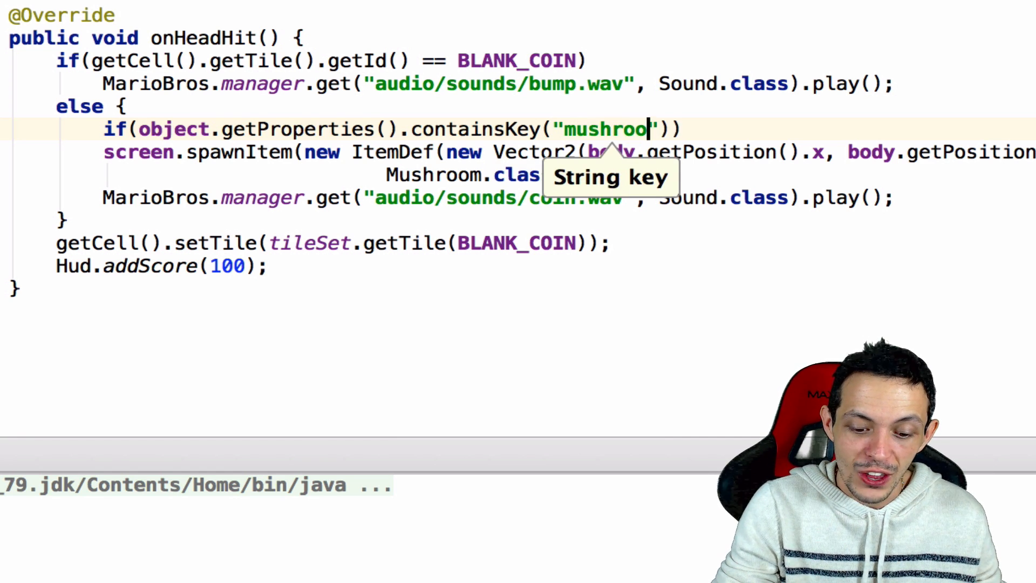
pyautogui.write('m')
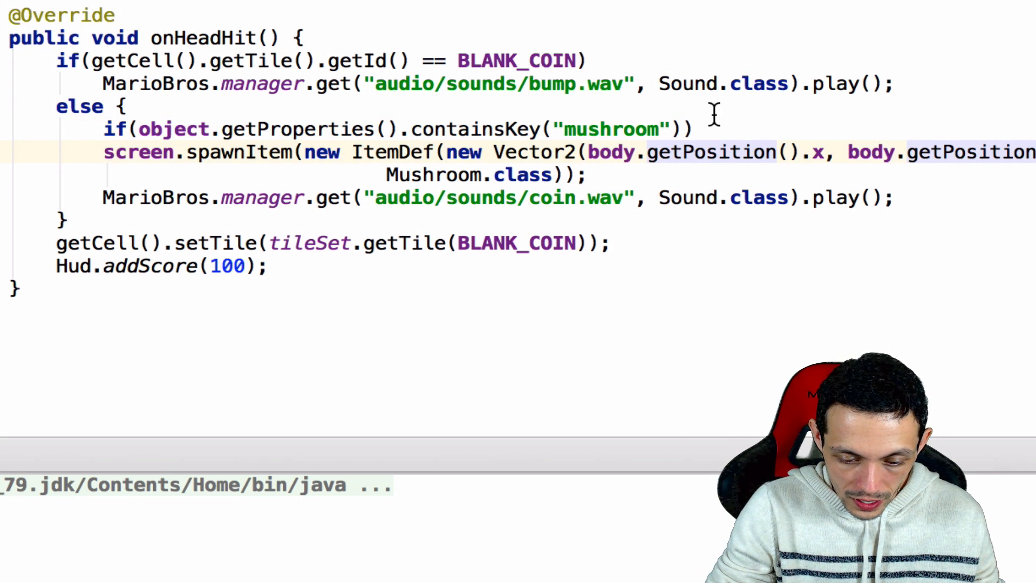
pyautogui.write('{')
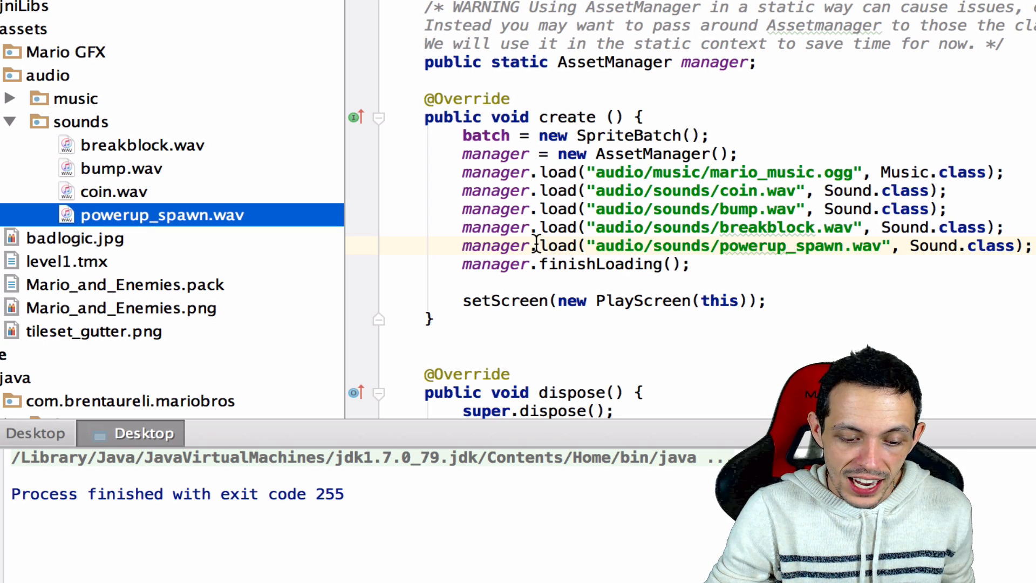
pyautogui.moveTo(732, 246)
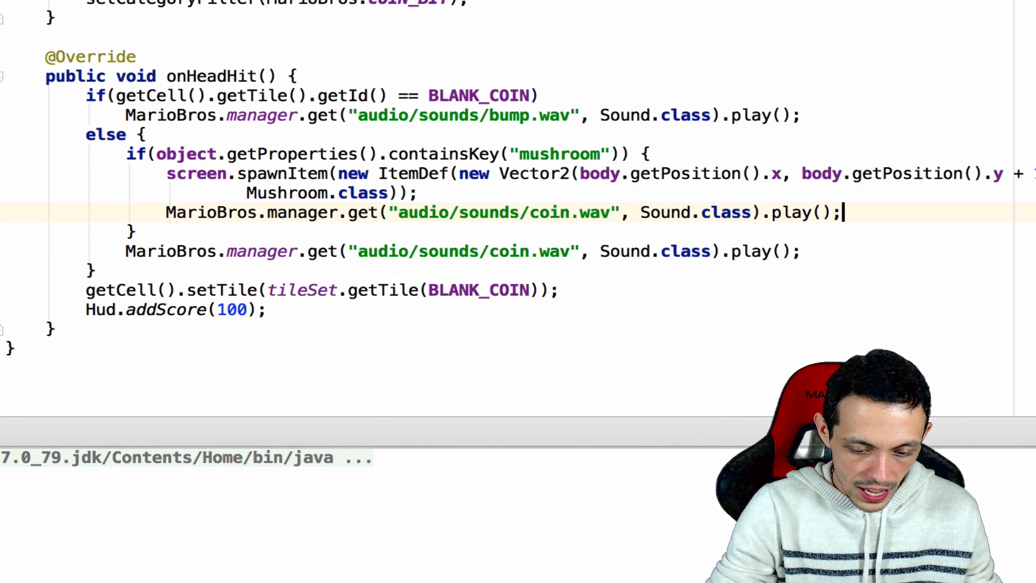
# Step: Play powerup_spawn.wav for mushroom blocks, coin.wav in an else branch, and run MarioBros
pyautogui.press('Backspace')
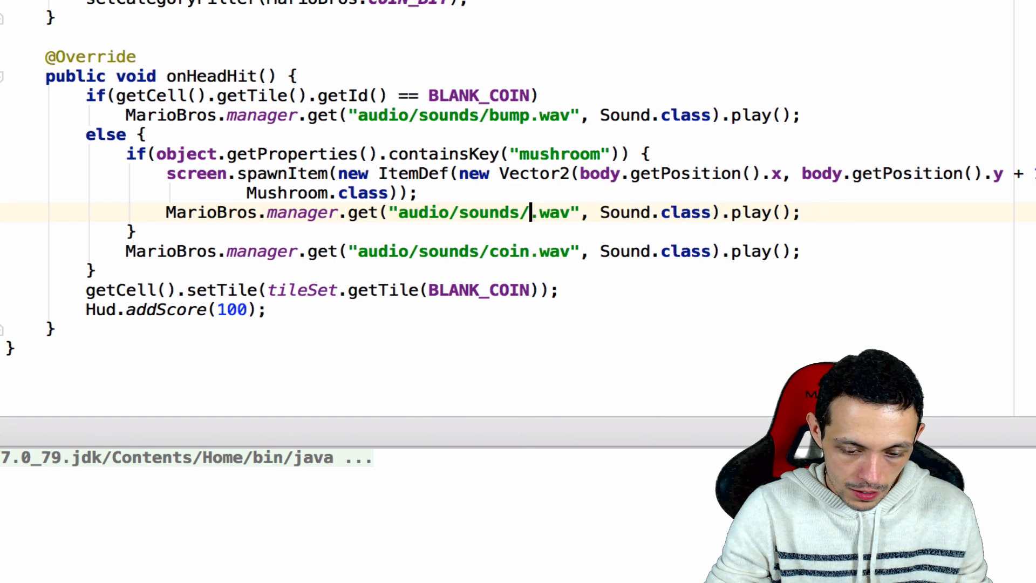
pyautogui.write('powerup')
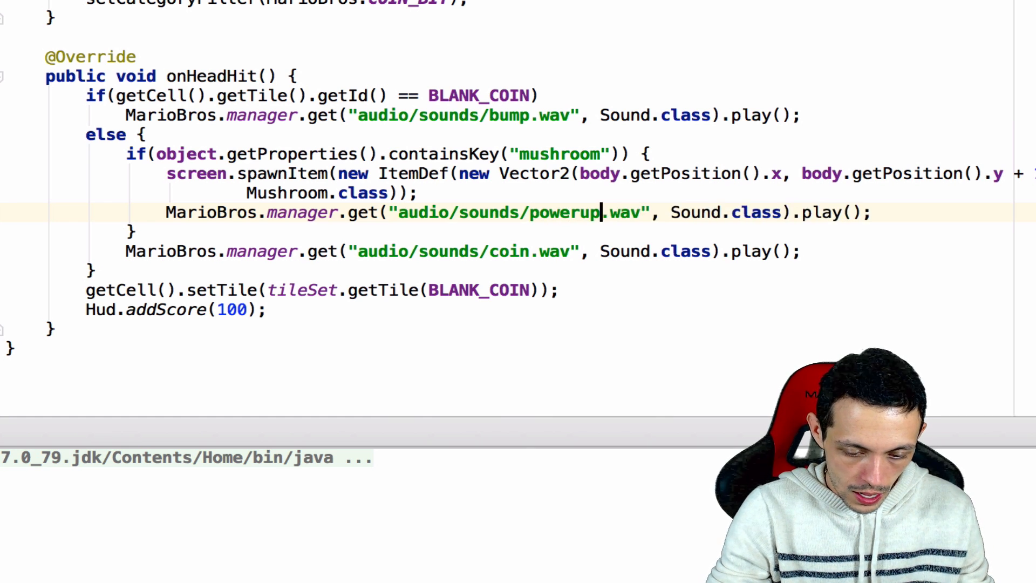
pyautogui.write('_spawn')
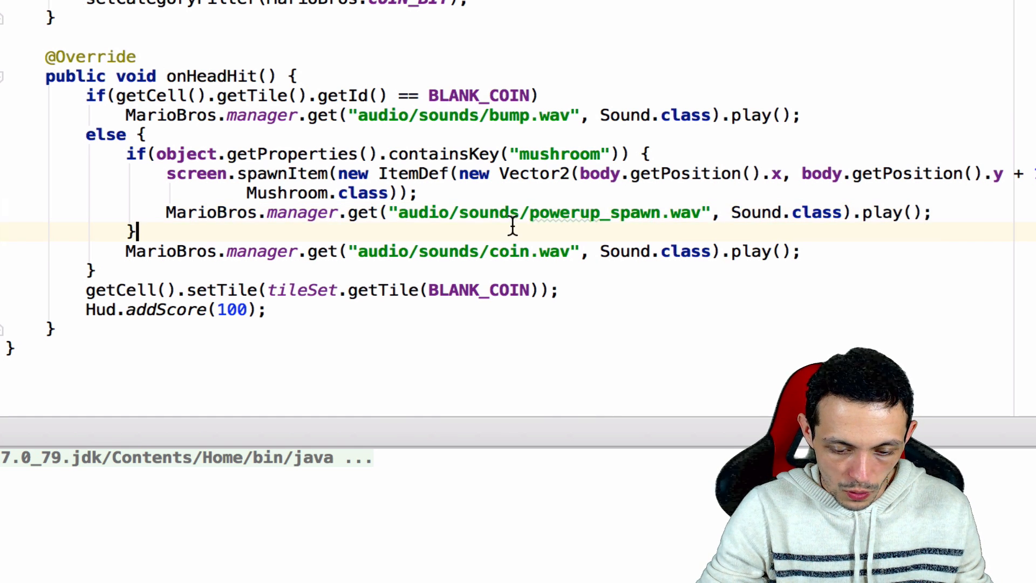
pyautogui.write('e')
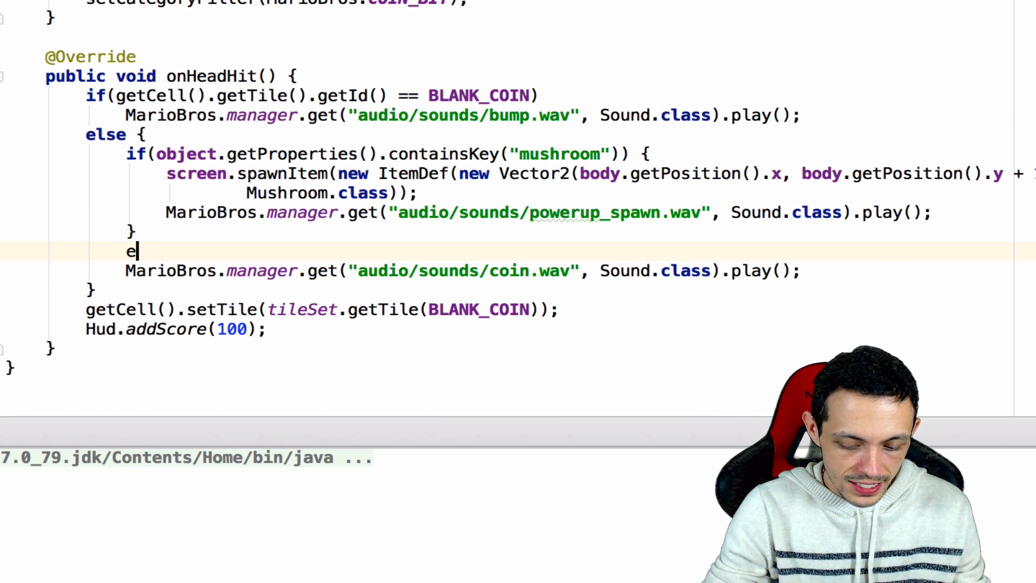
pyautogui.write('lse')
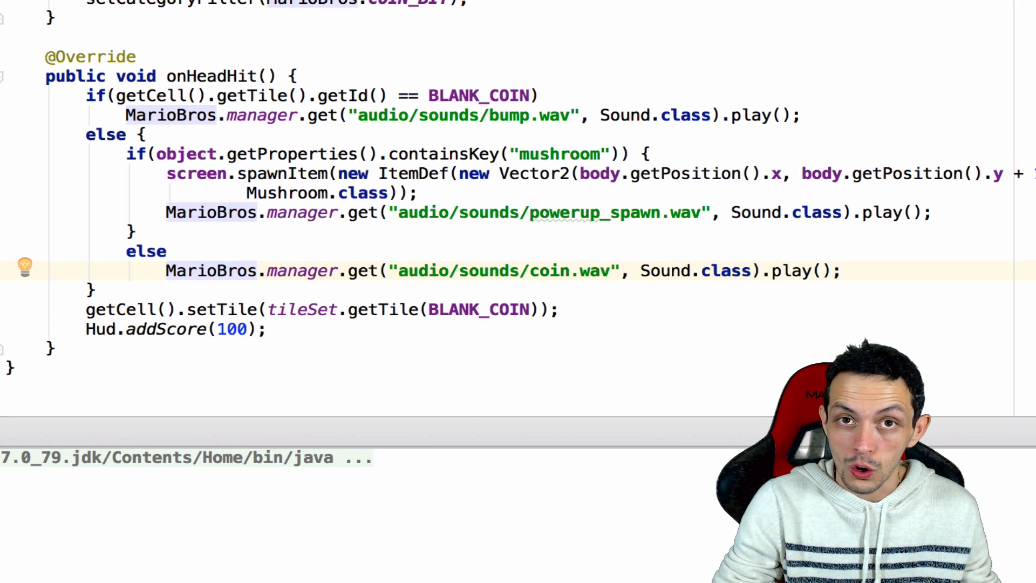
pyautogui.click(371, 42)
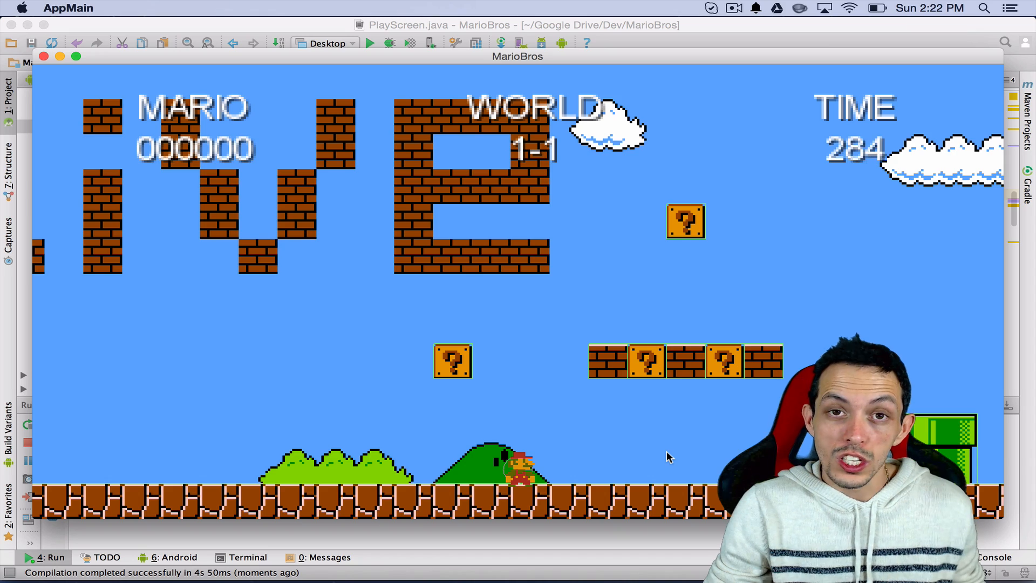